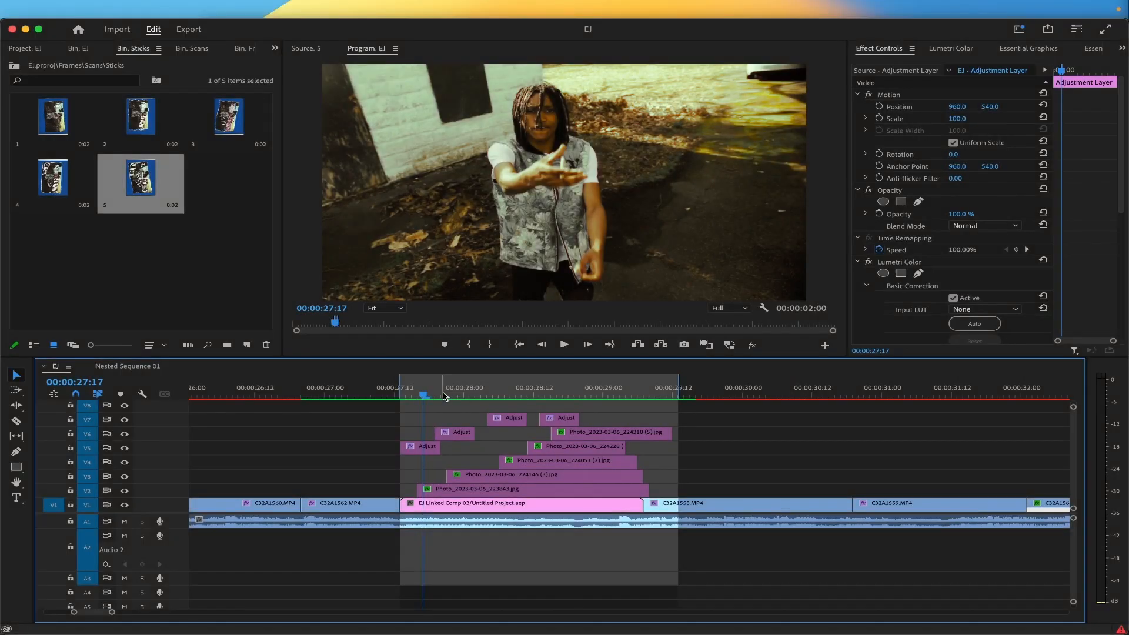
pyautogui.moveTo(411, 413)
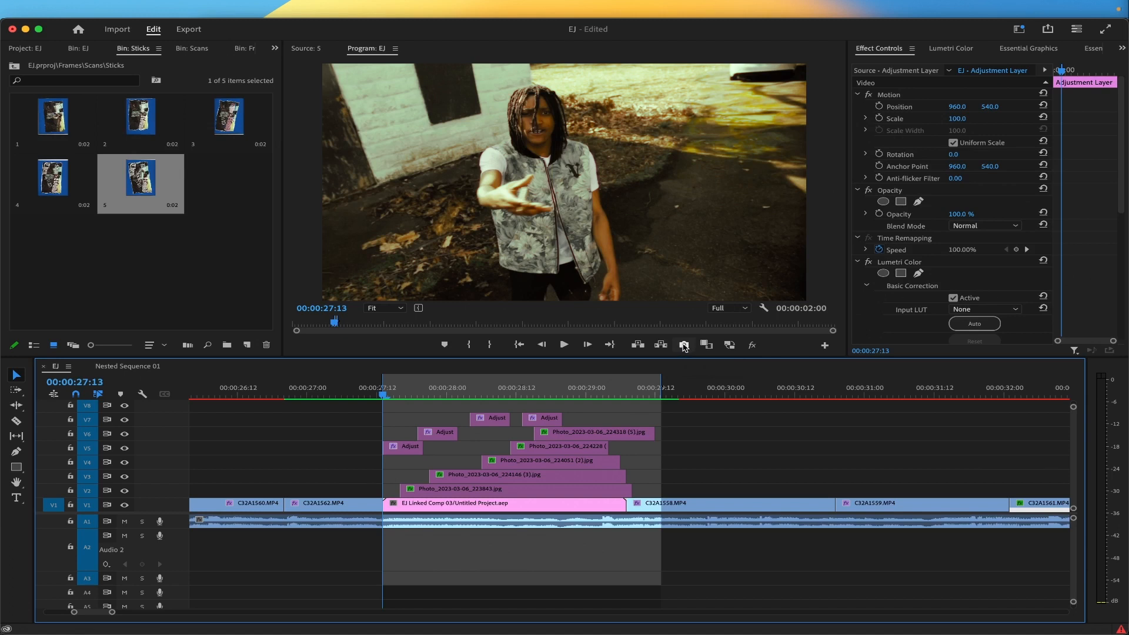
# Add the Export Frame button to the Program Monitor playback controls
pyautogui.click(683, 344)
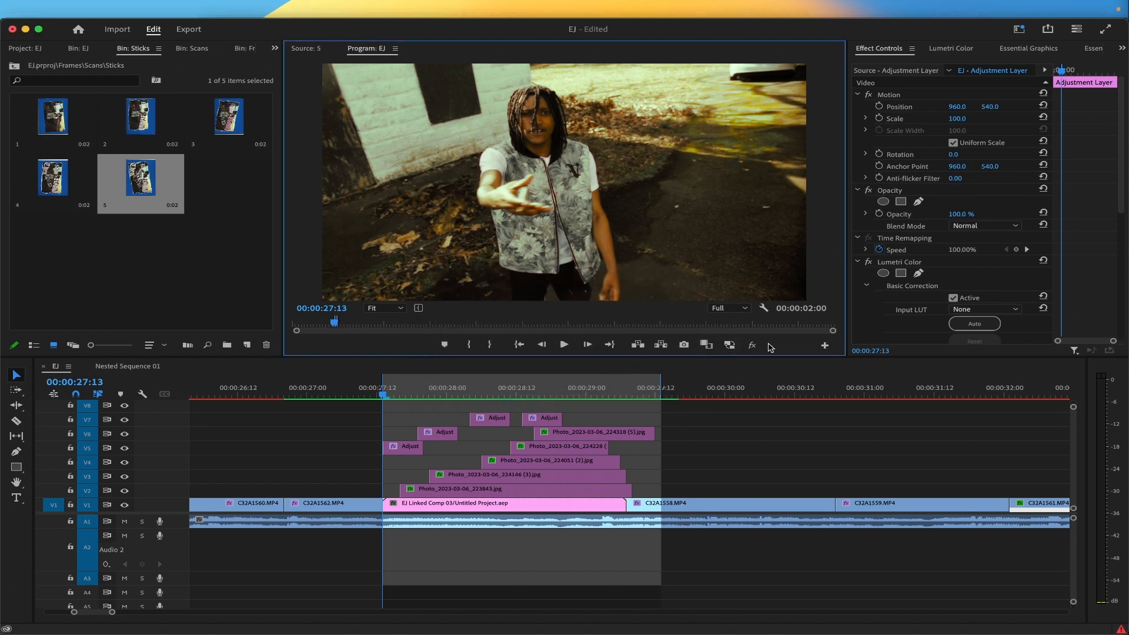
pyautogui.click(825, 346)
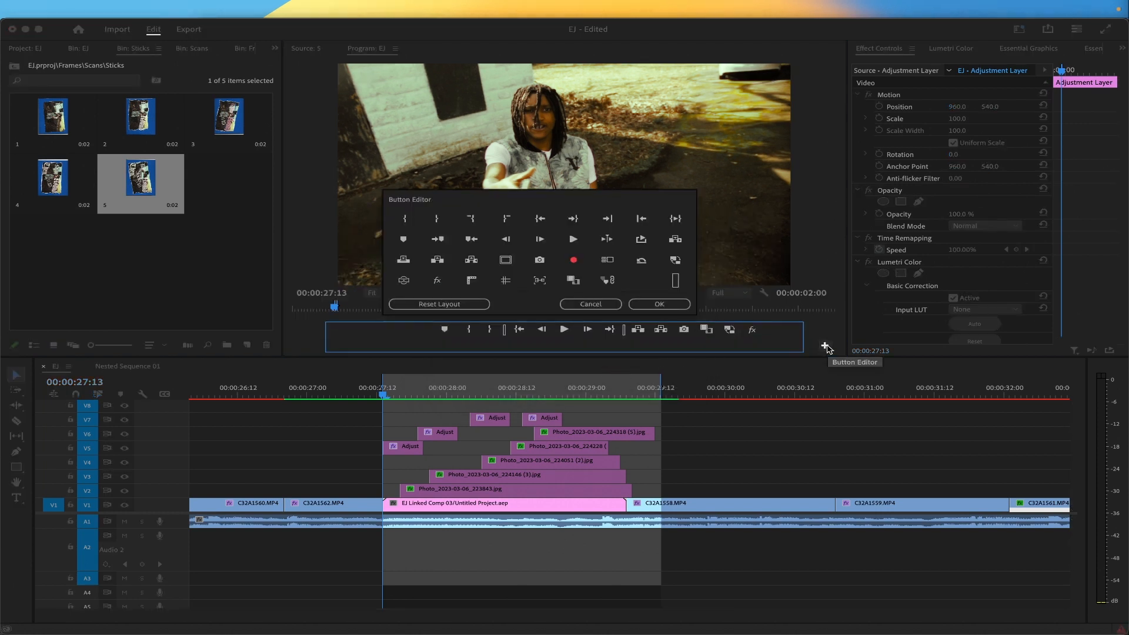
pyautogui.moveTo(539, 259)
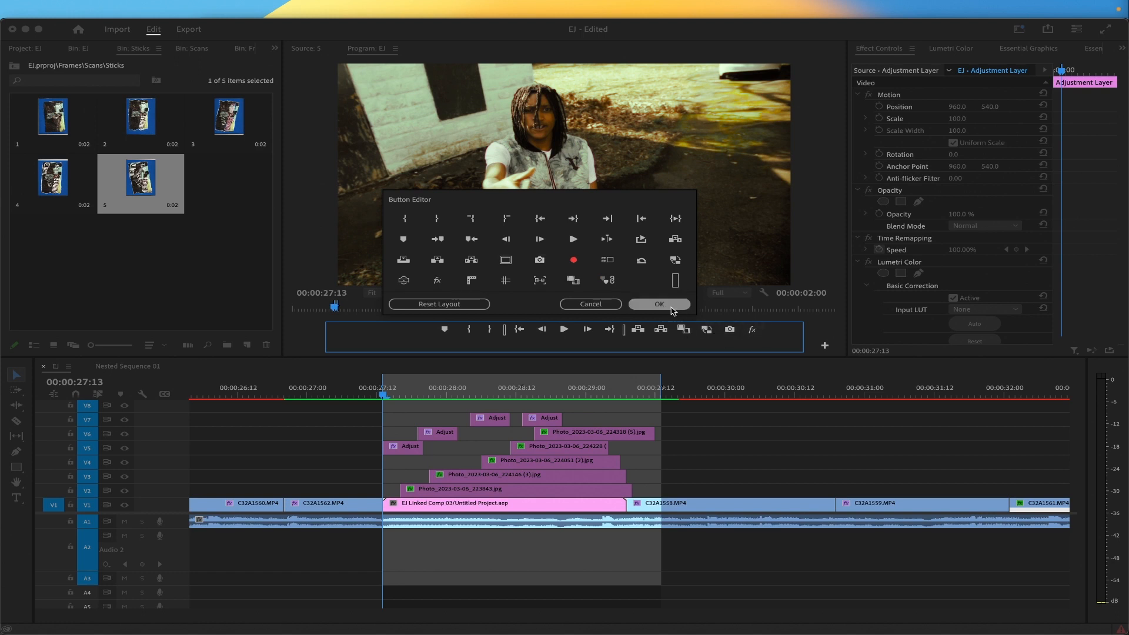
pyautogui.click(657, 304)
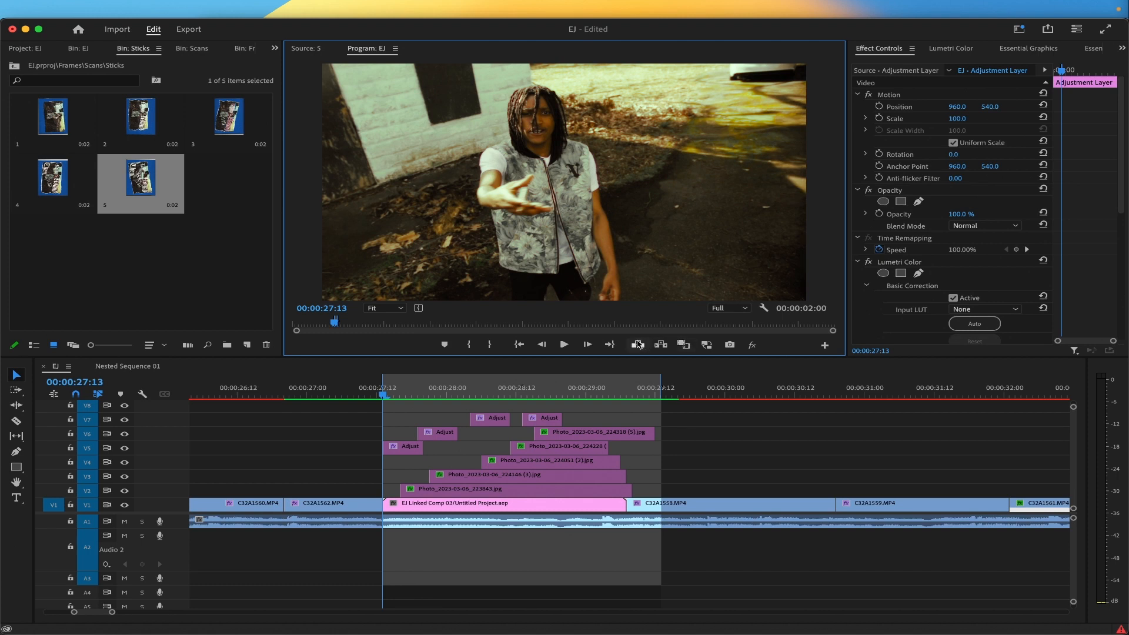
# Export the current frame as a JPEG still, then move the playhead to 00:00:28:04
pyautogui.click(728, 344)
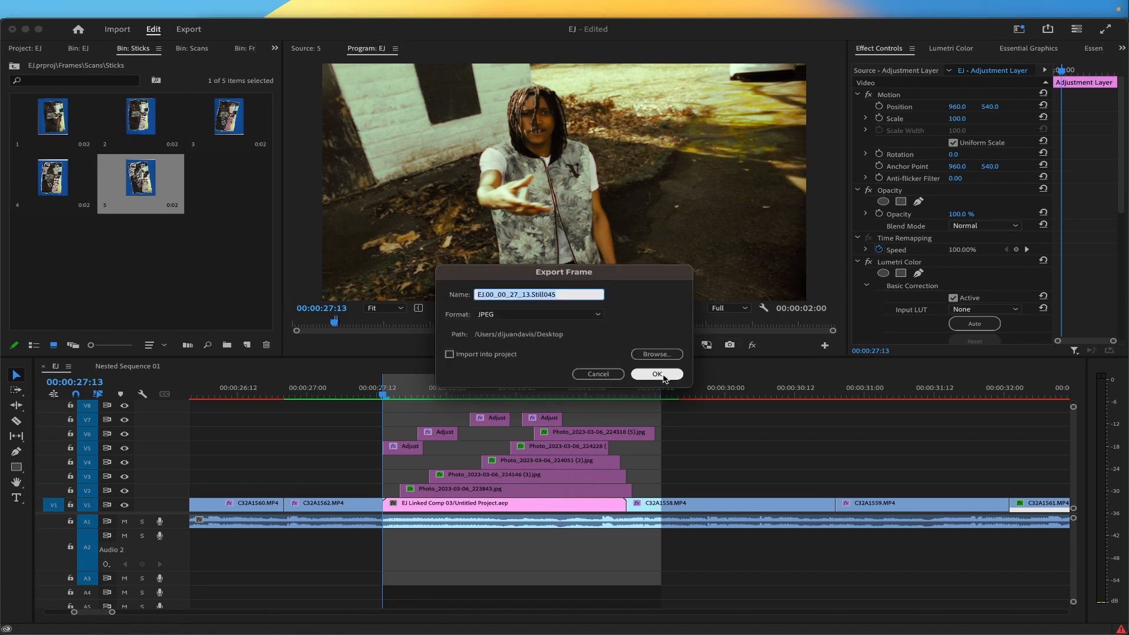
pyautogui.click(655, 374)
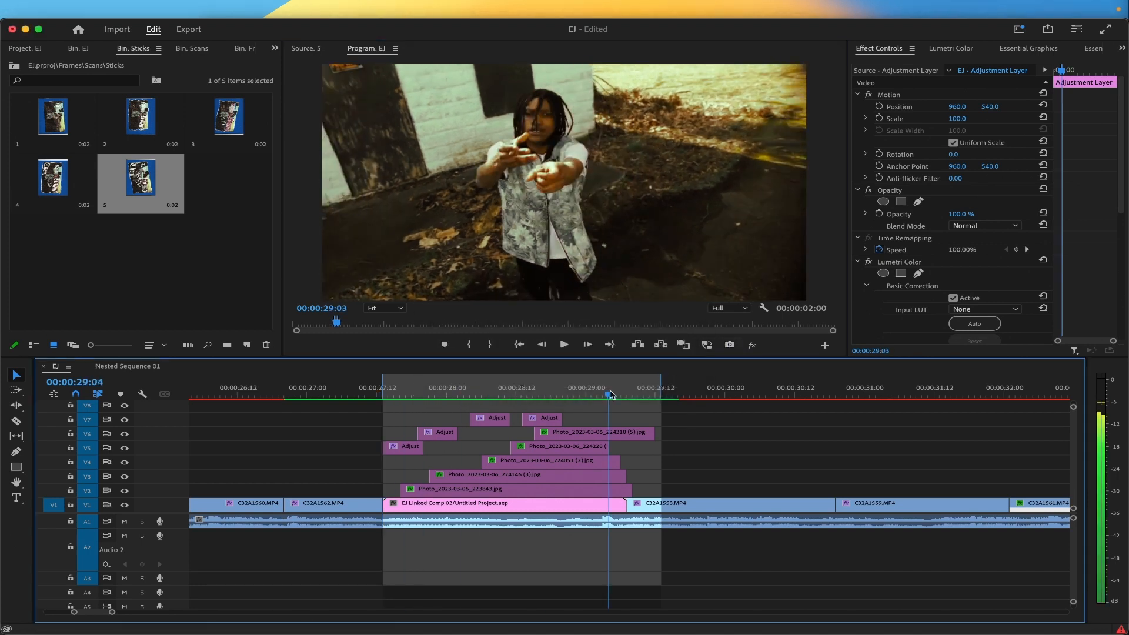
pyautogui.click(417, 388)
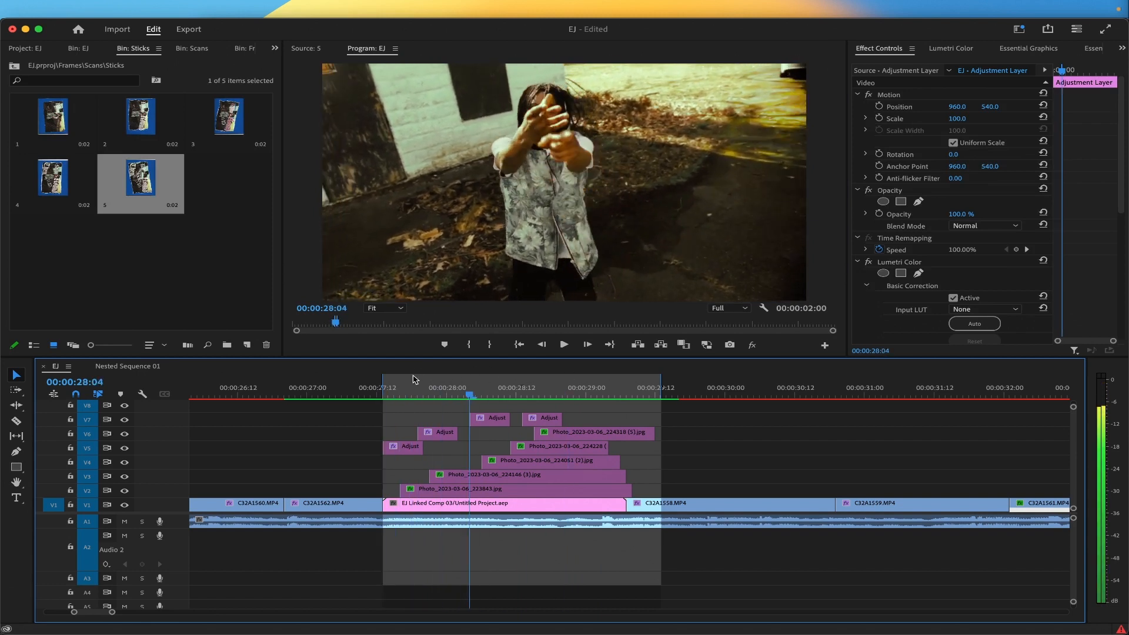
pyautogui.click(411, 395)
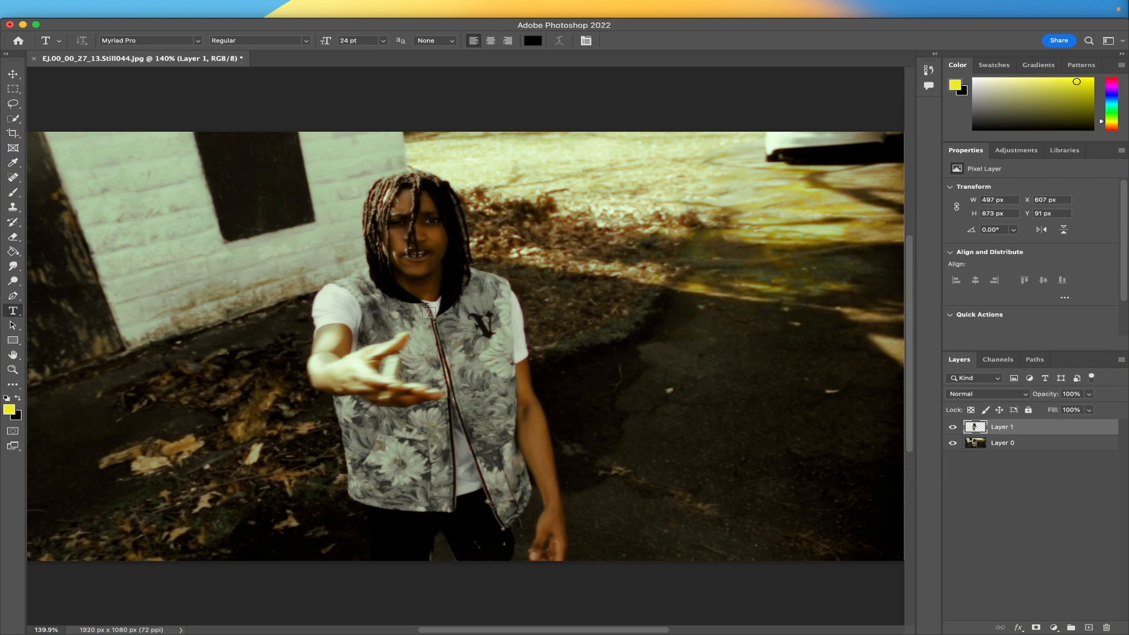
# Pick the Quick Selection tool to begin selecting the performer in the still
pyautogui.click(952, 443)
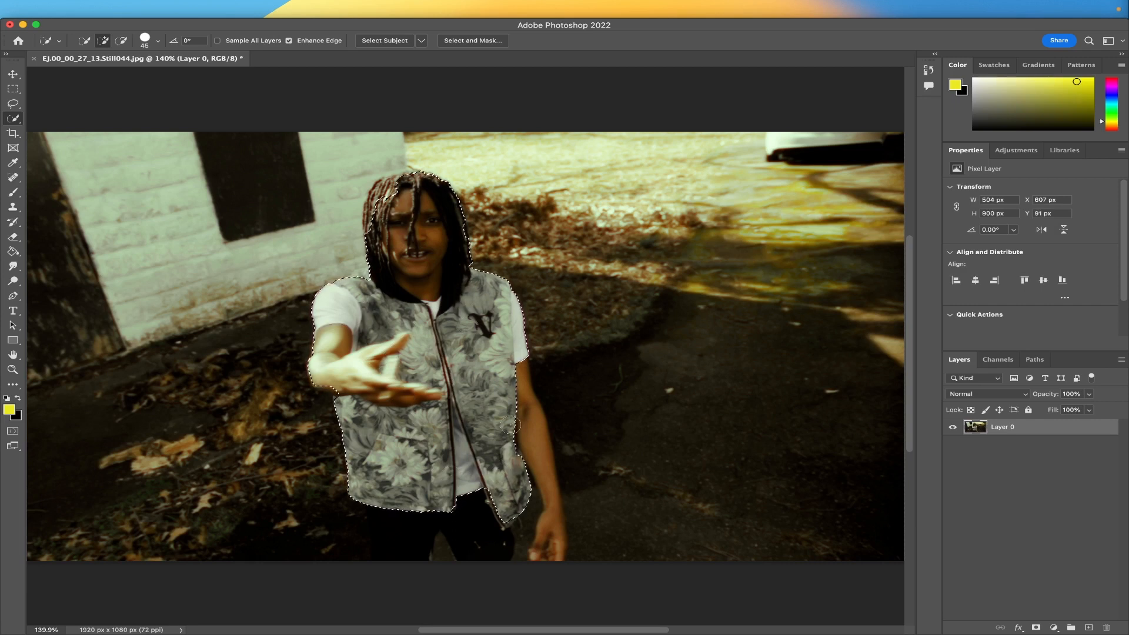
pyautogui.click(12, 311)
pyautogui.write('RIDING')
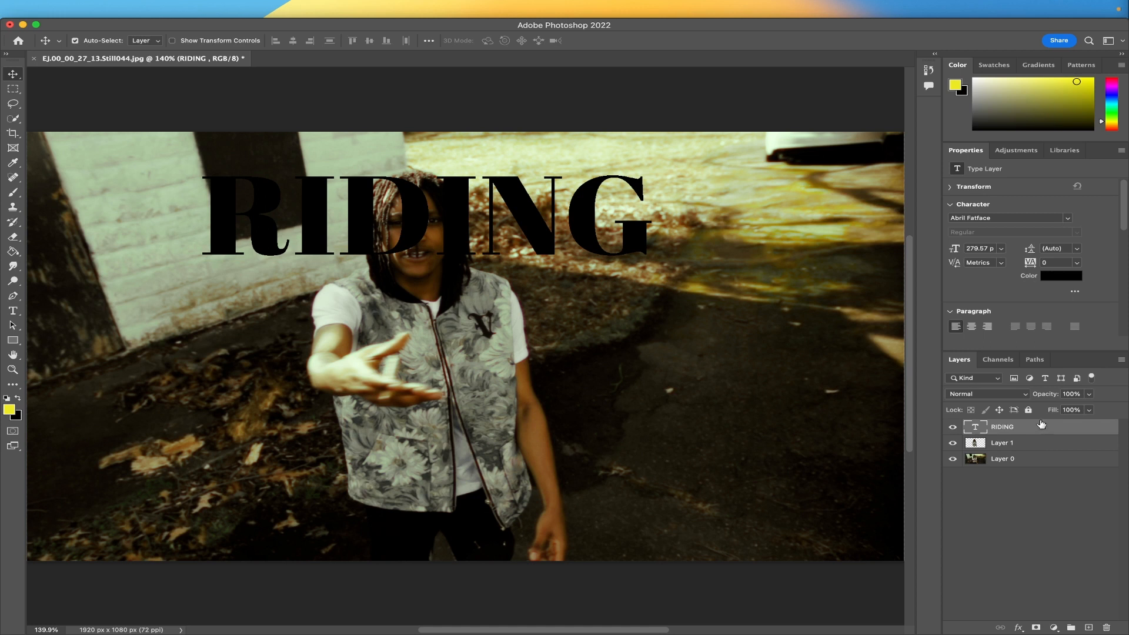
pyautogui.moveTo(1033, 446)
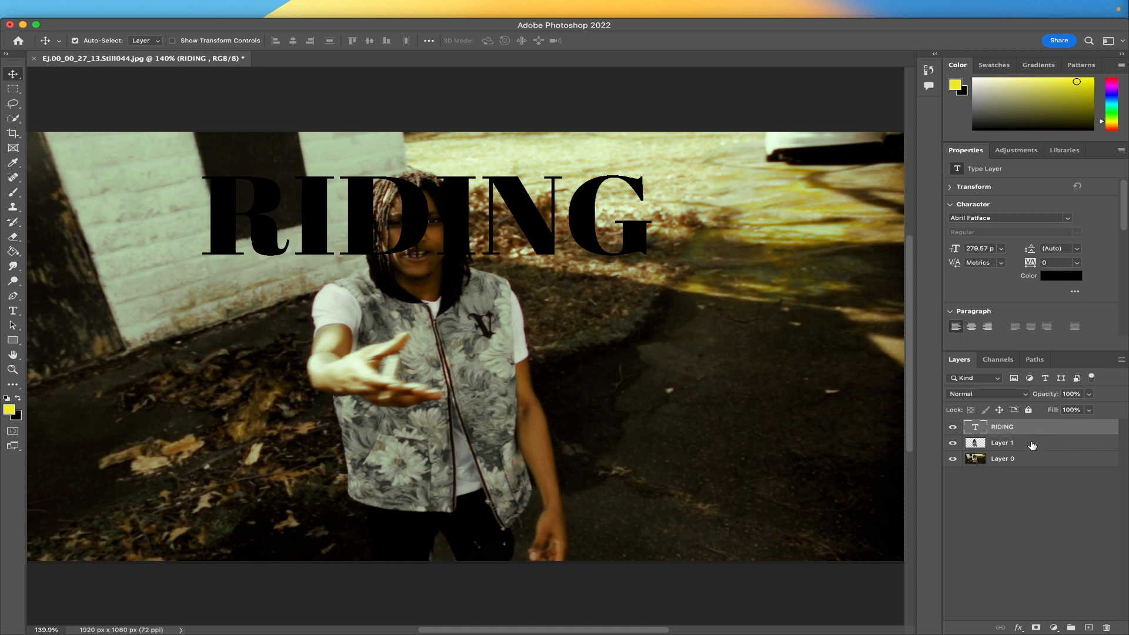
pyautogui.moveTo(1035, 463)
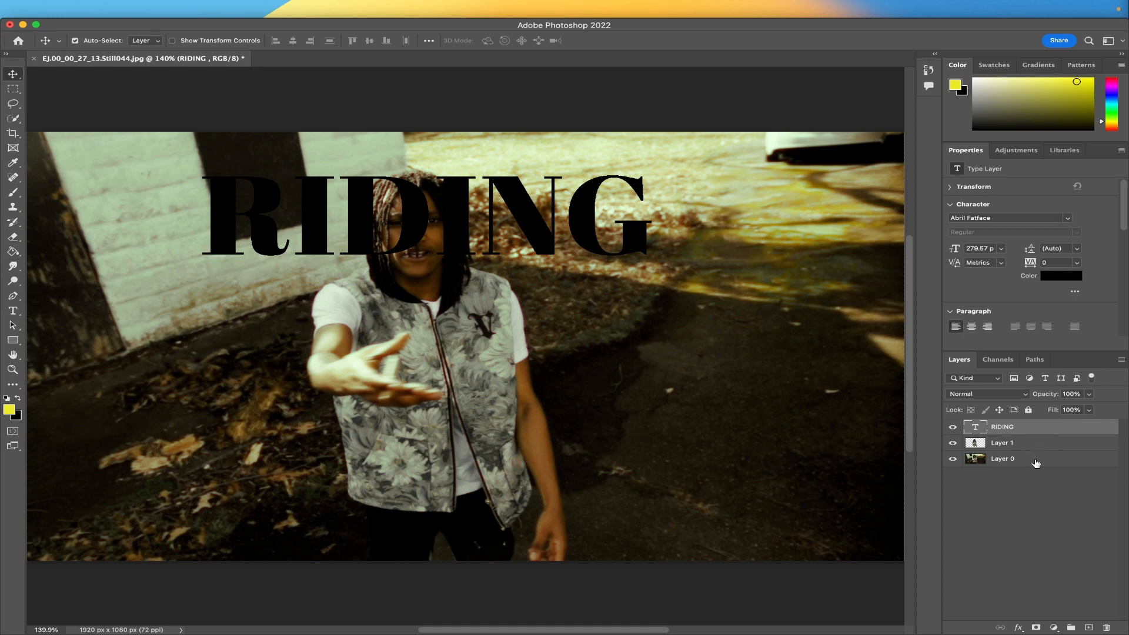
pyautogui.moveTo(1036, 430)
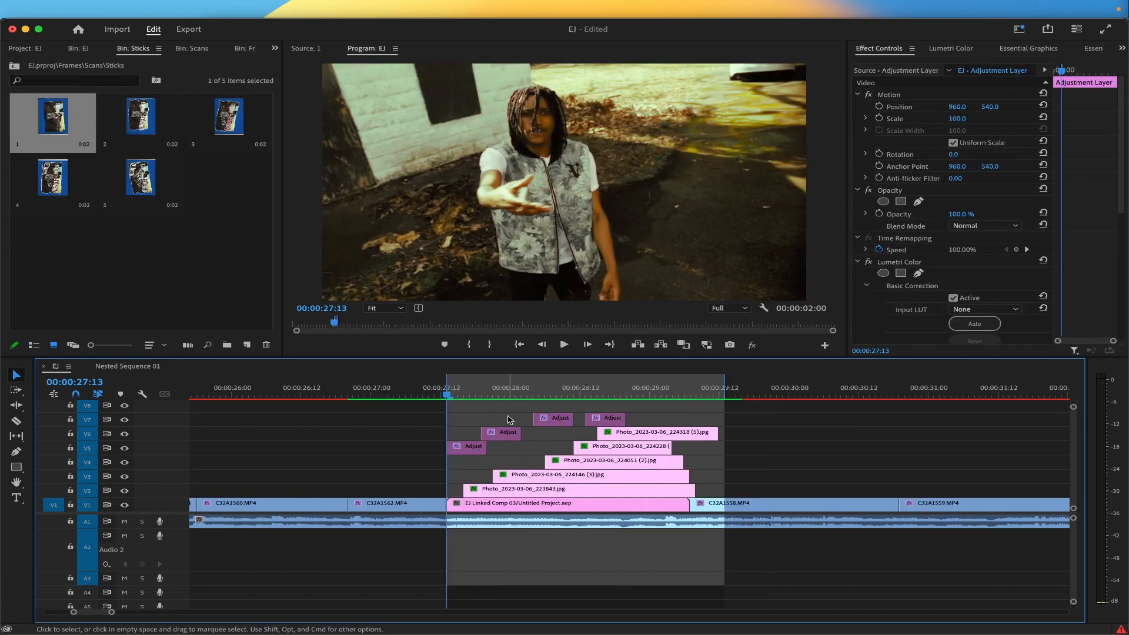
pyautogui.click(563, 344)
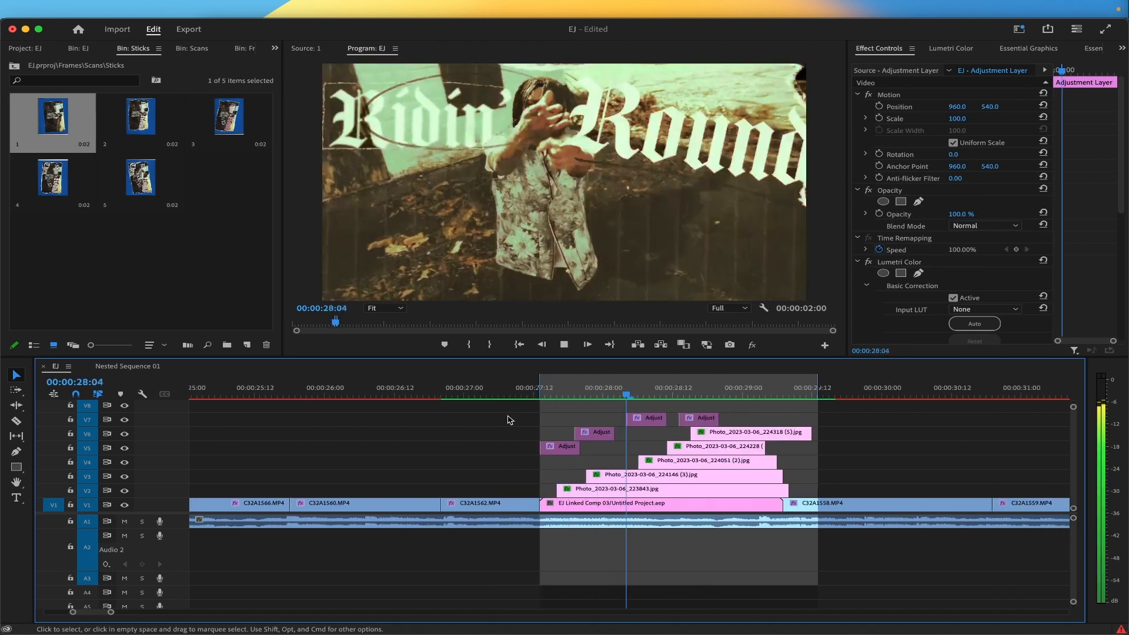
pyautogui.click(564, 344)
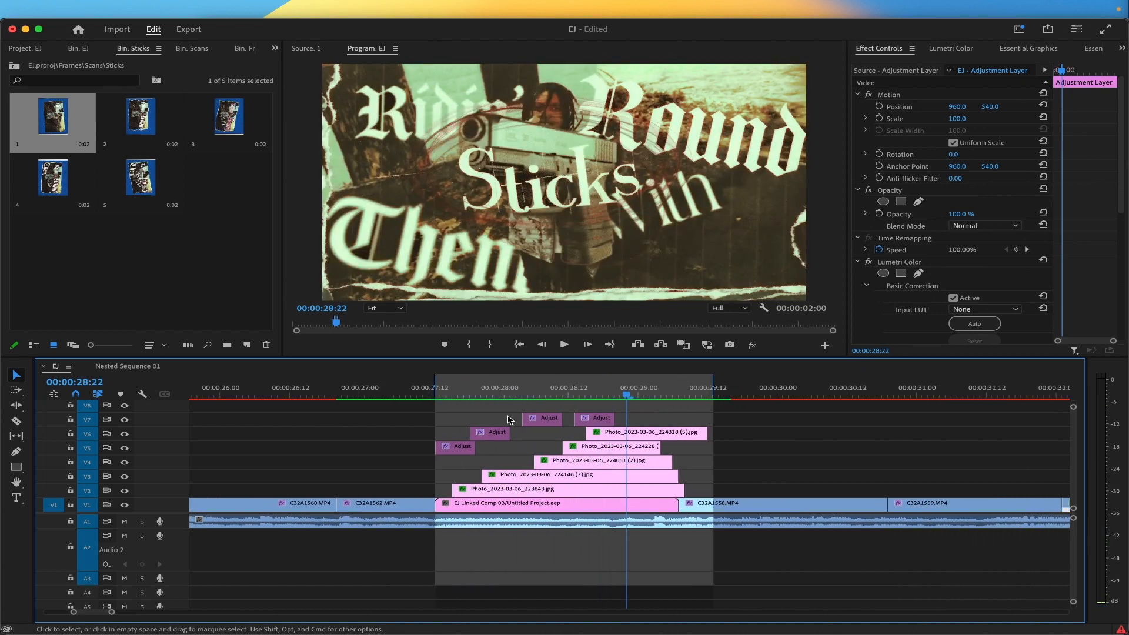
pyautogui.click(458, 446)
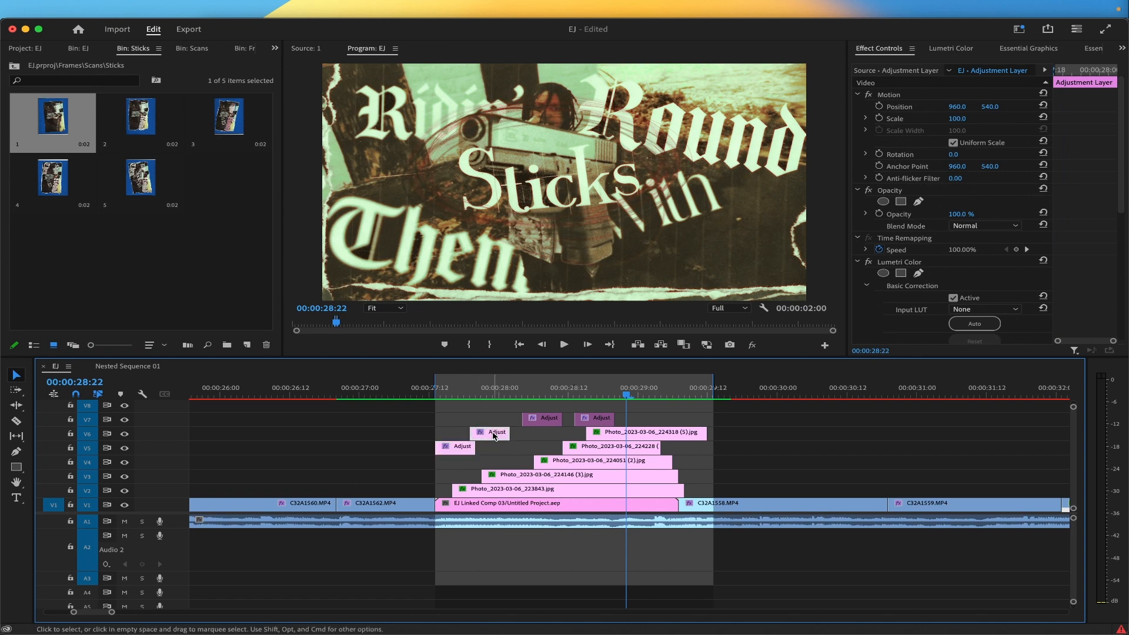
pyautogui.click(423, 387)
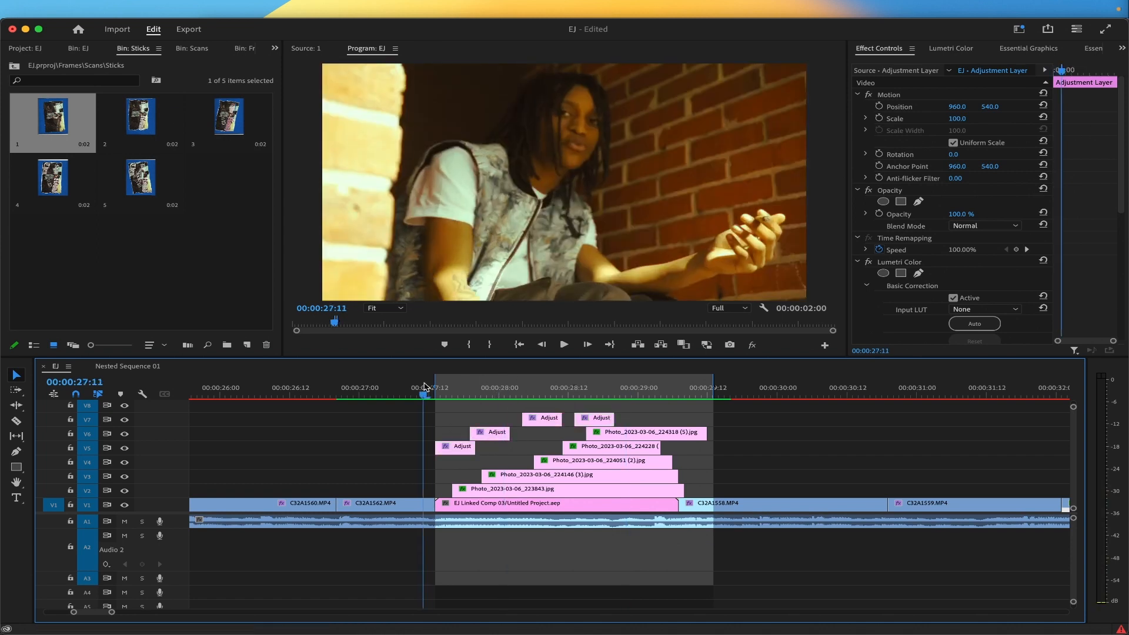